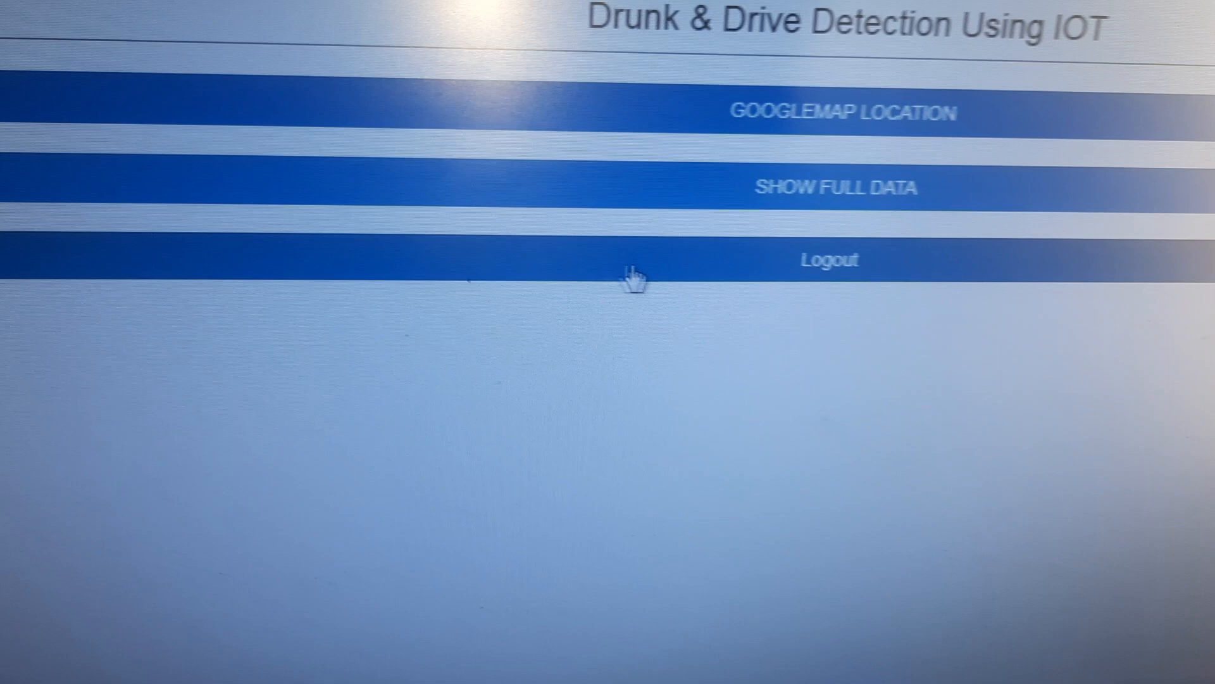
- Show the full data table of MQ3 alcohol and accelerometer readings
left_click(828, 186)
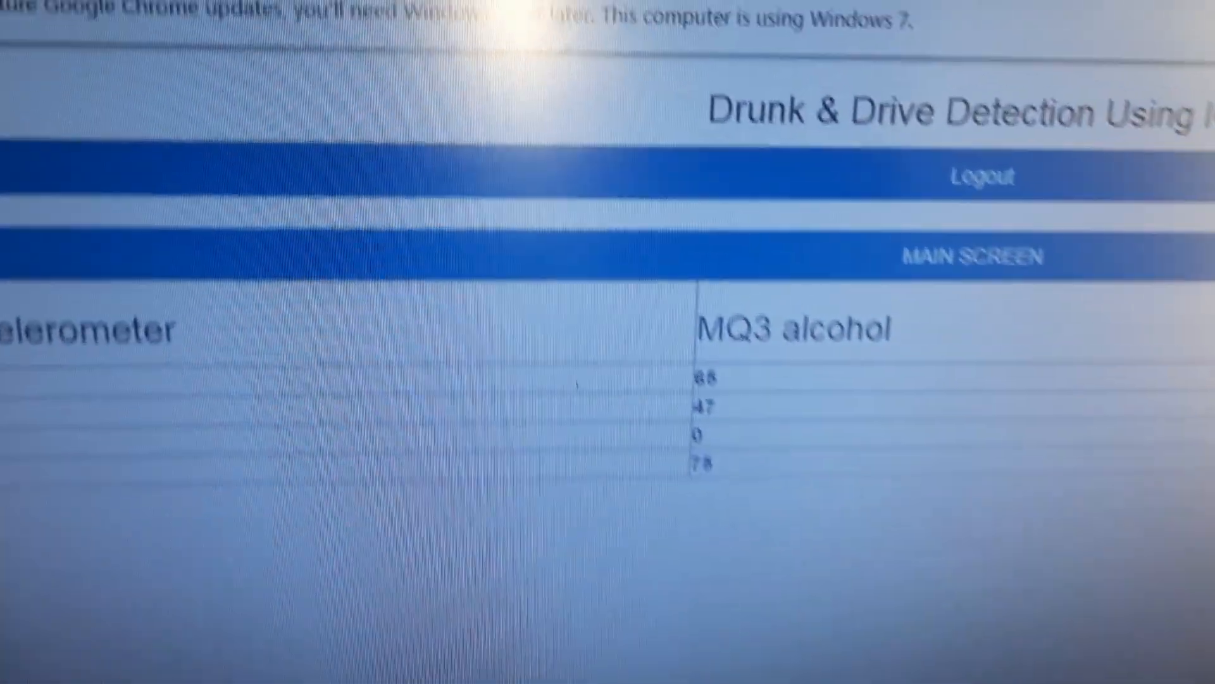